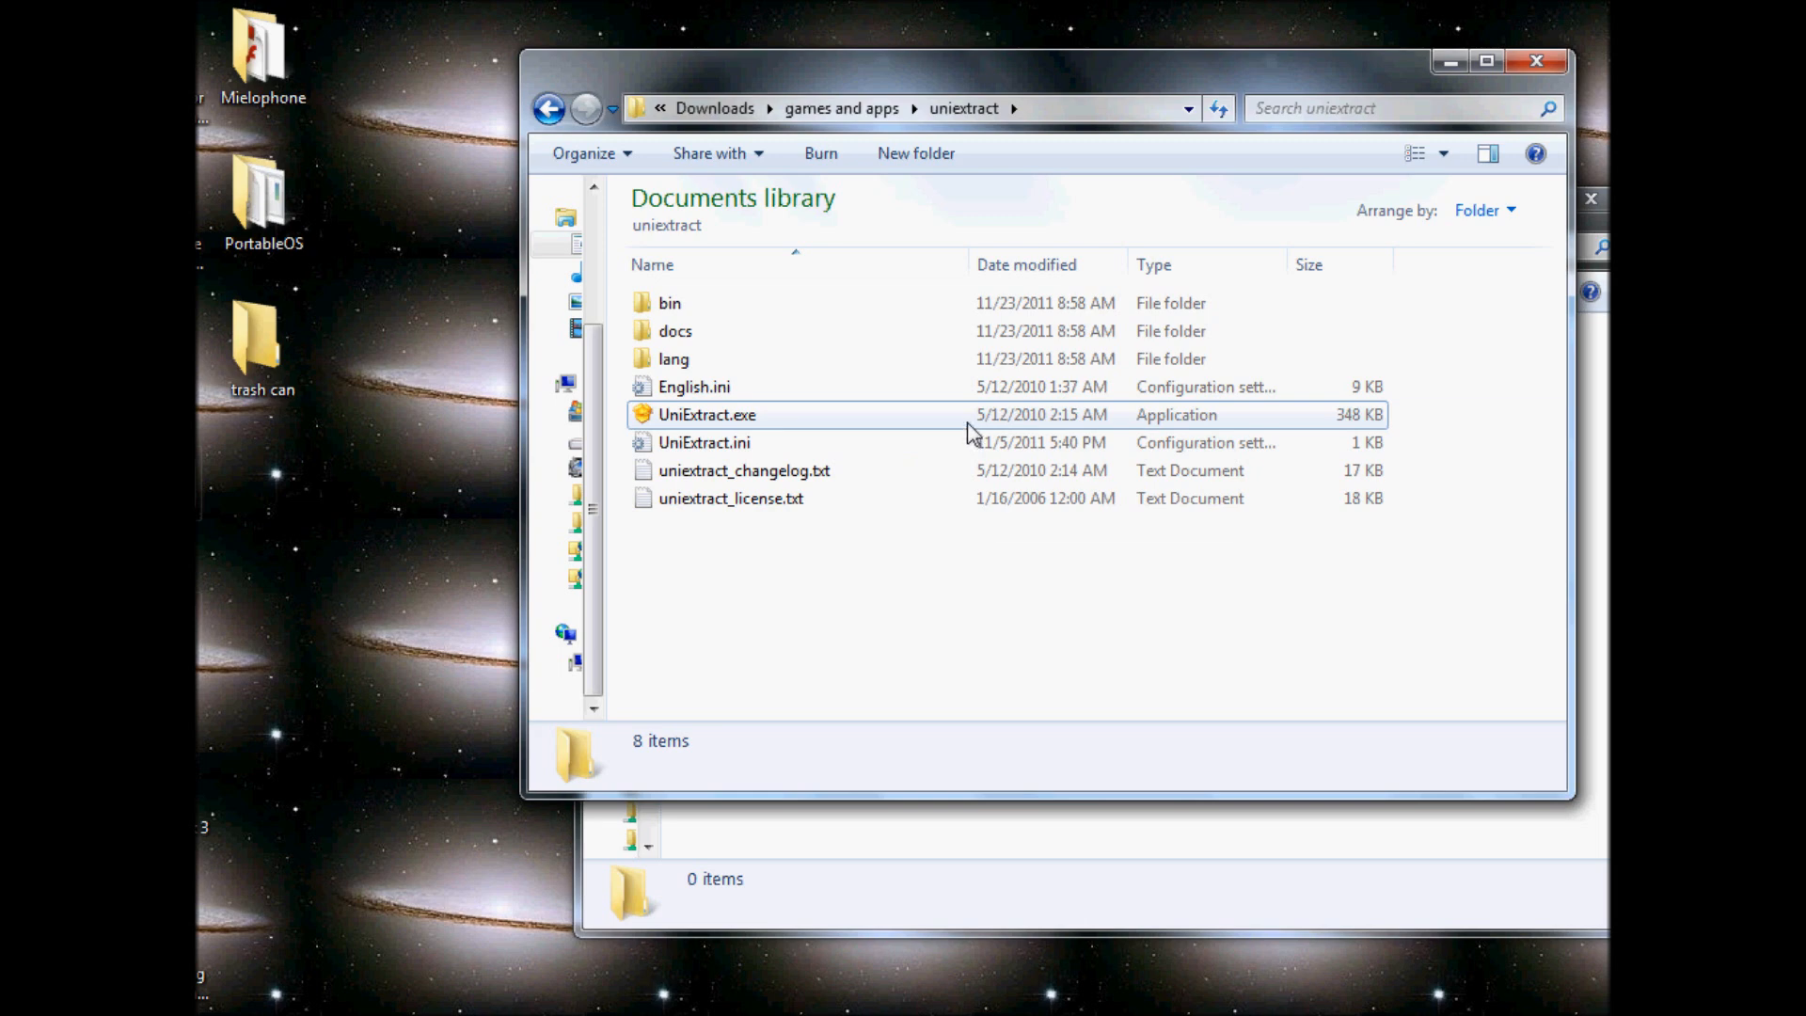
{"action": "mouse_move", "coordinate": [933, 423]}
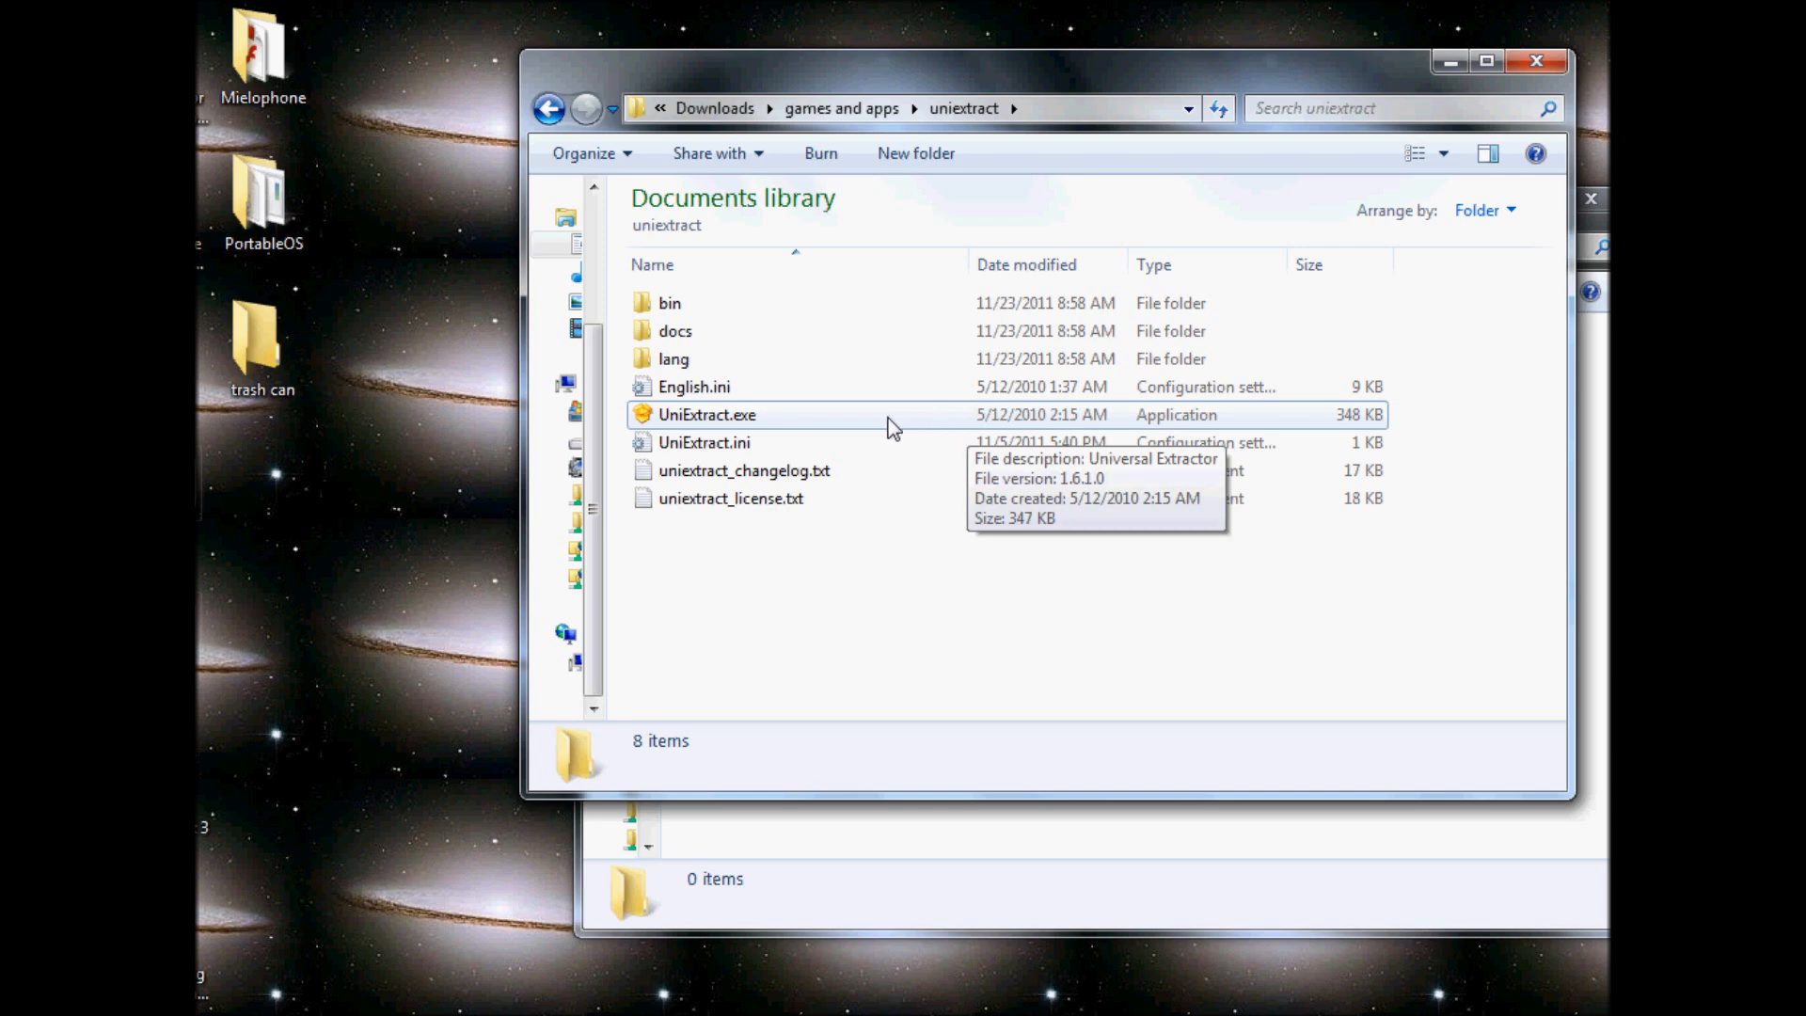
- Launch Universal Extractor 1.6.1 from UniExtract.exe in the uniextract folder
{"action": "double_click", "coordinate": [707, 414]}
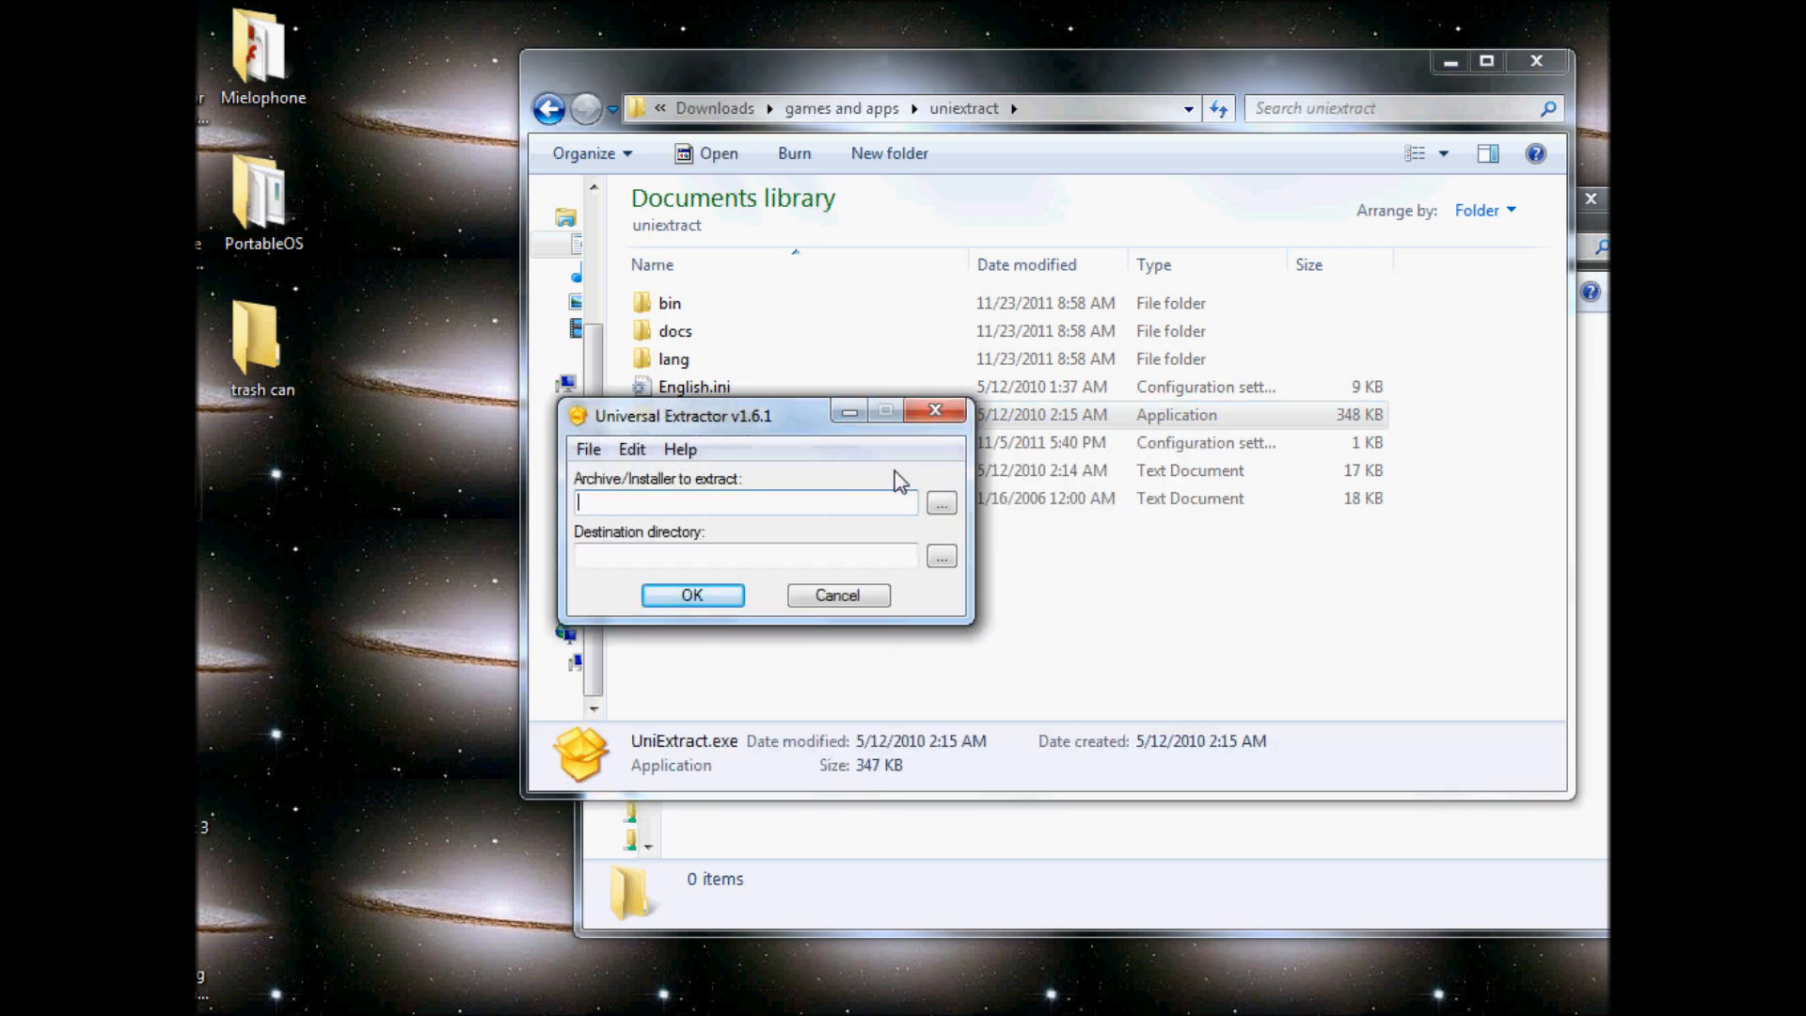
- Choose pidgin-2.10.0.exe from Downloads as the archive/installer to extract
{"action": "left_click", "coordinate": [941, 504]}
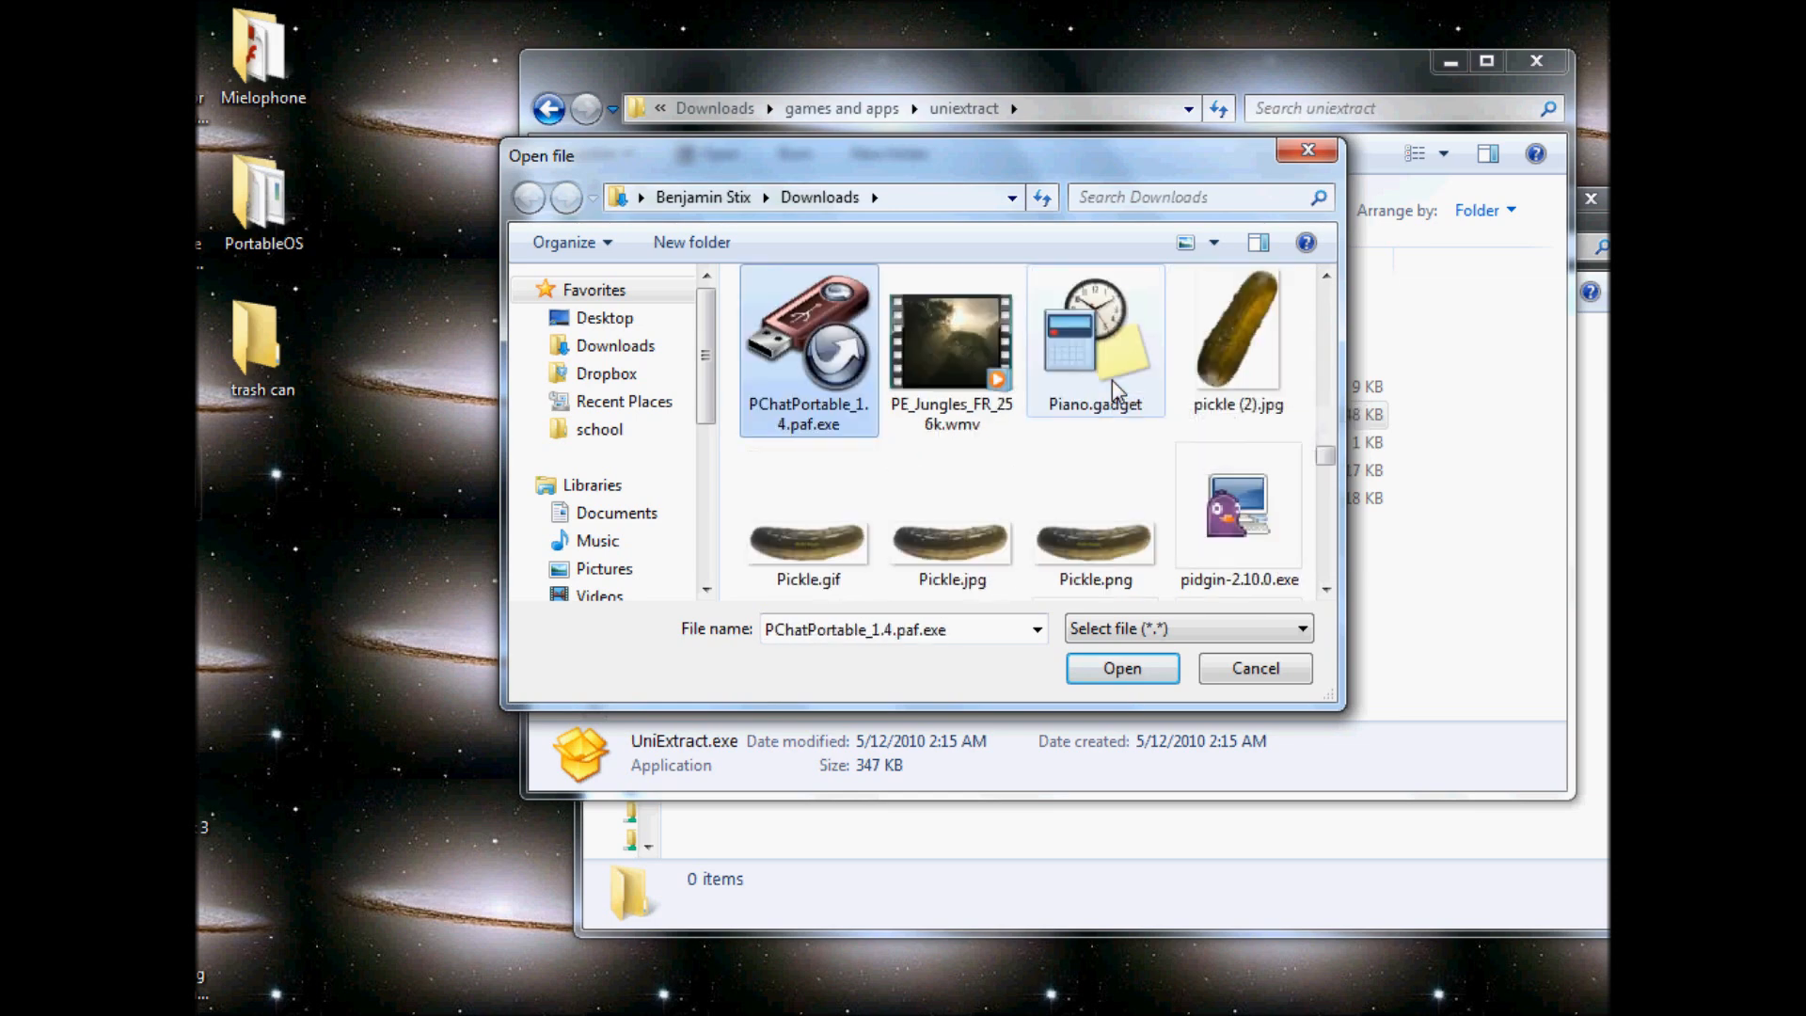
{"action": "left_click", "coordinate": [950, 335]}
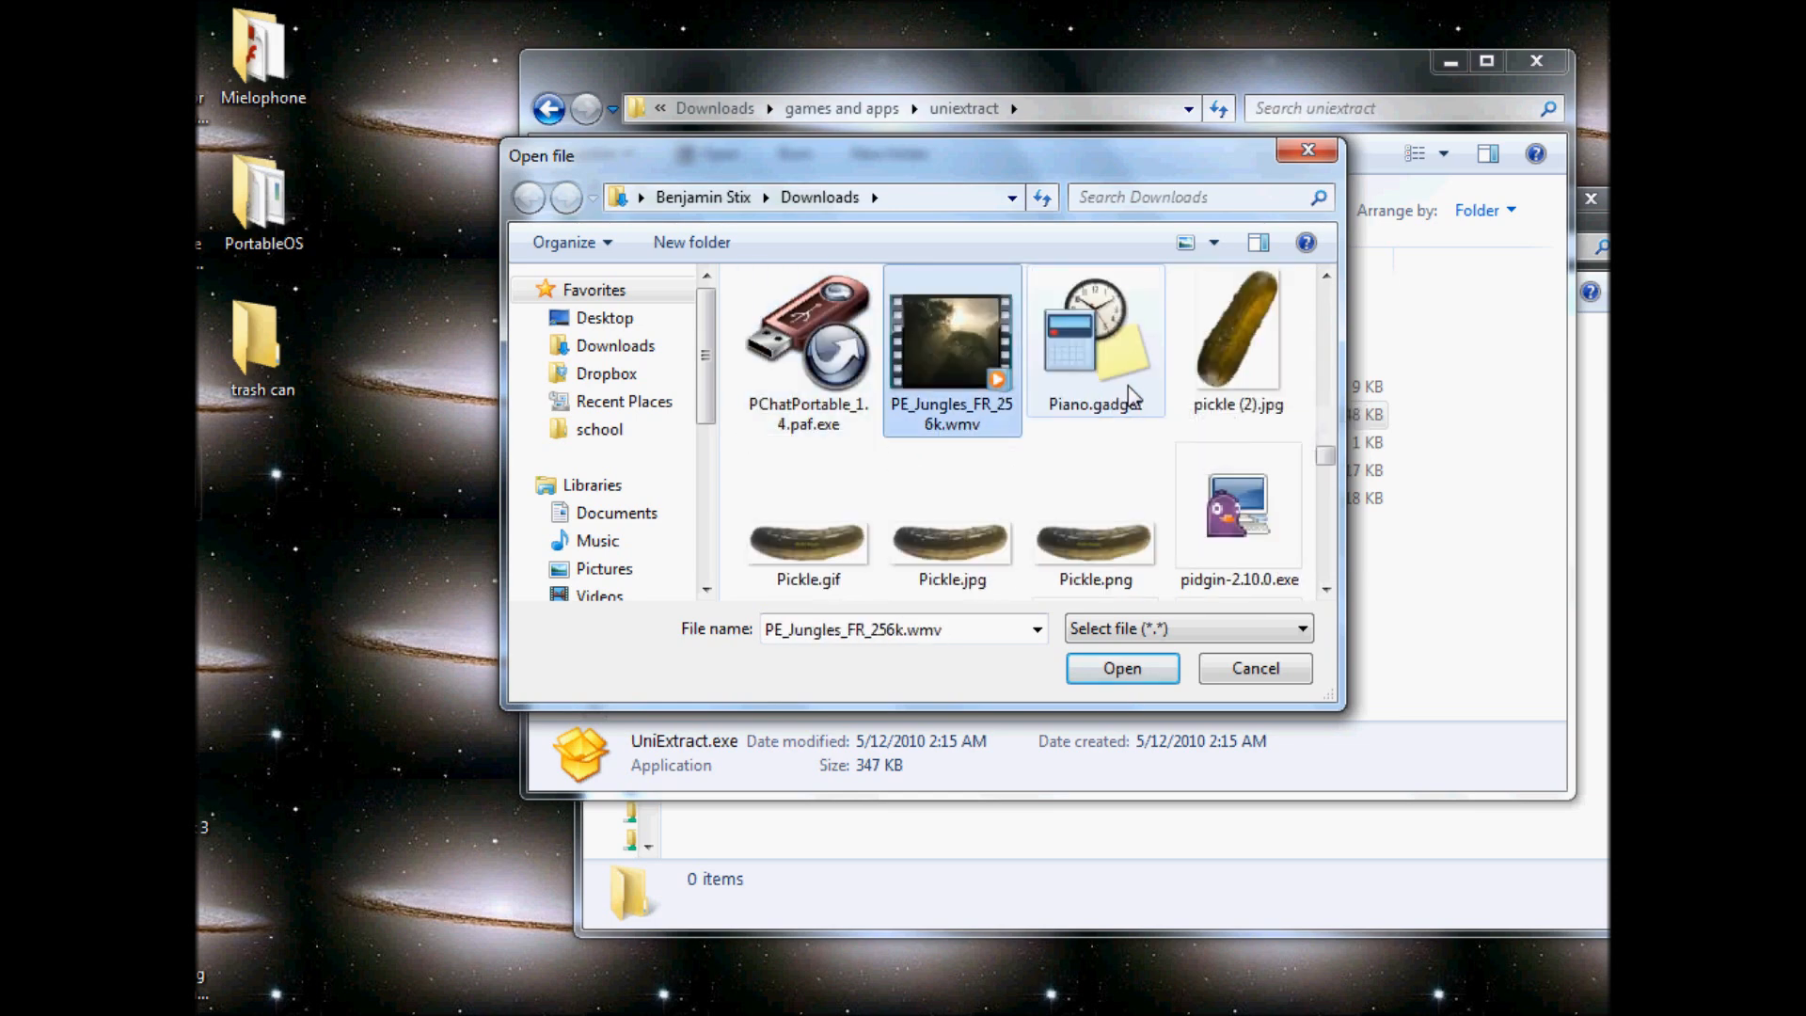
{"action": "left_click", "coordinate": [1120, 668]}
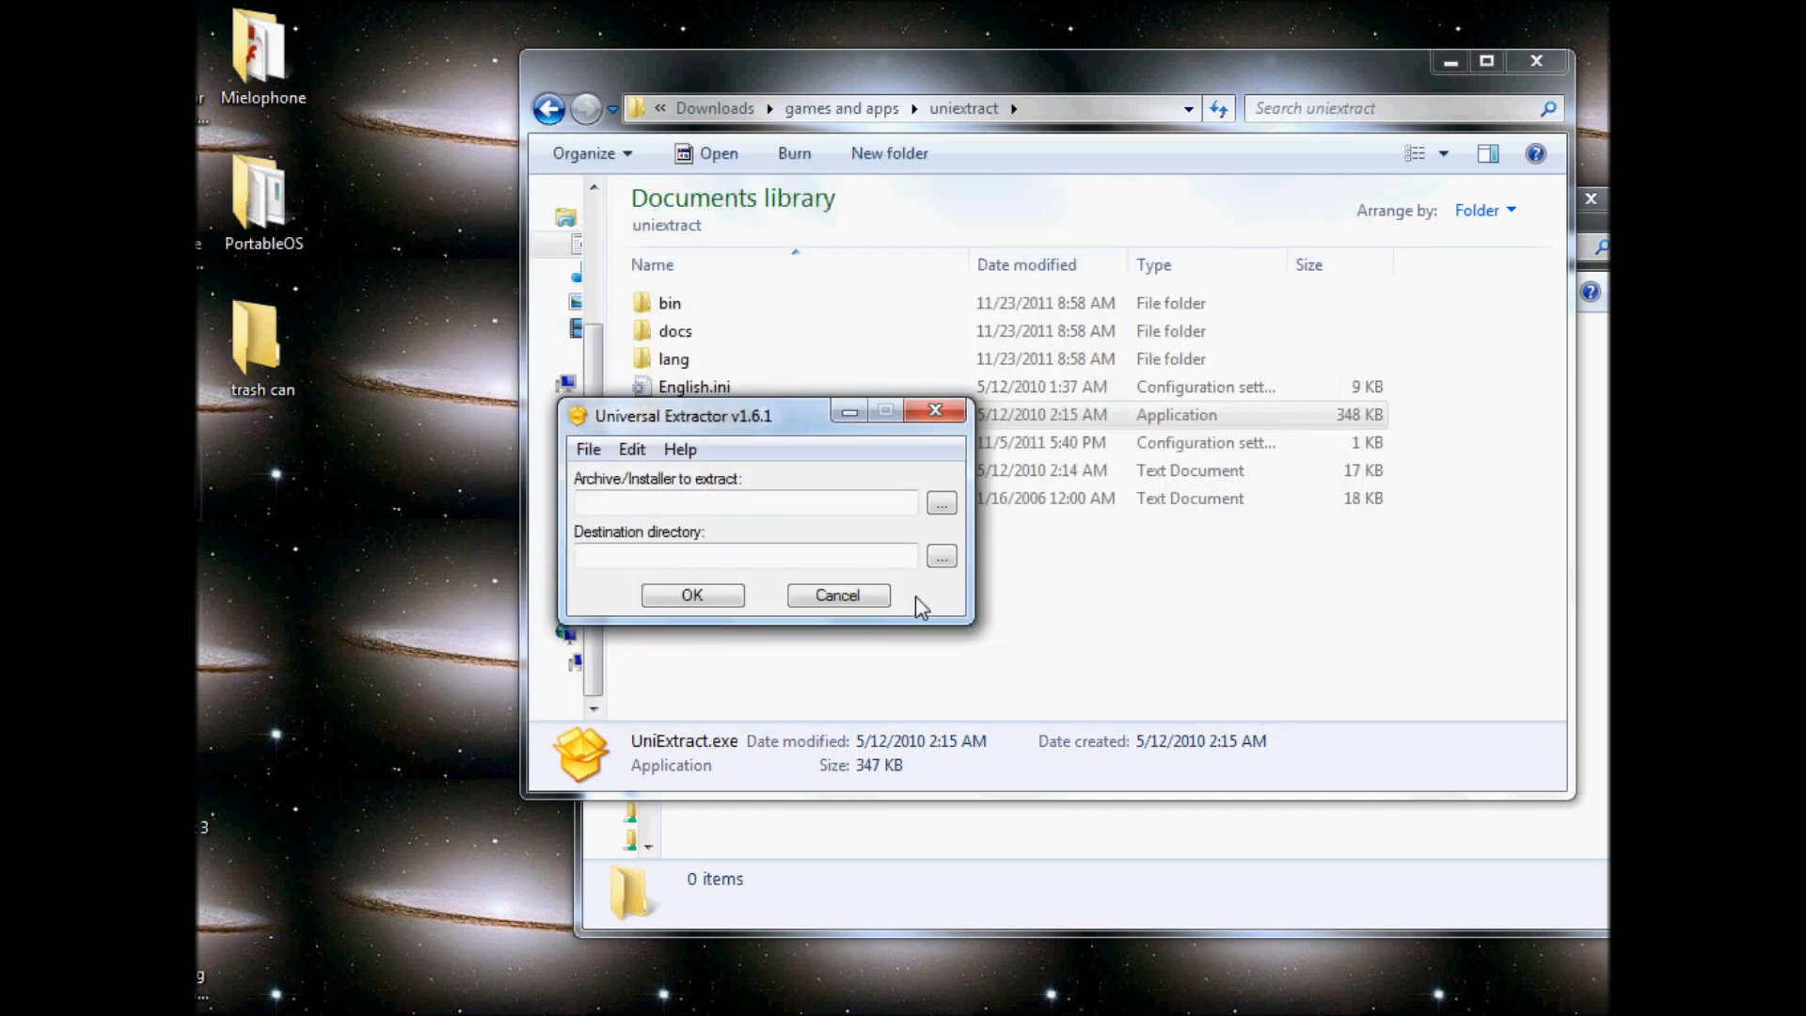
- Set the destination directory to the application folder on drive D (D:\application)
{"action": "left_click", "coordinate": [941, 557]}
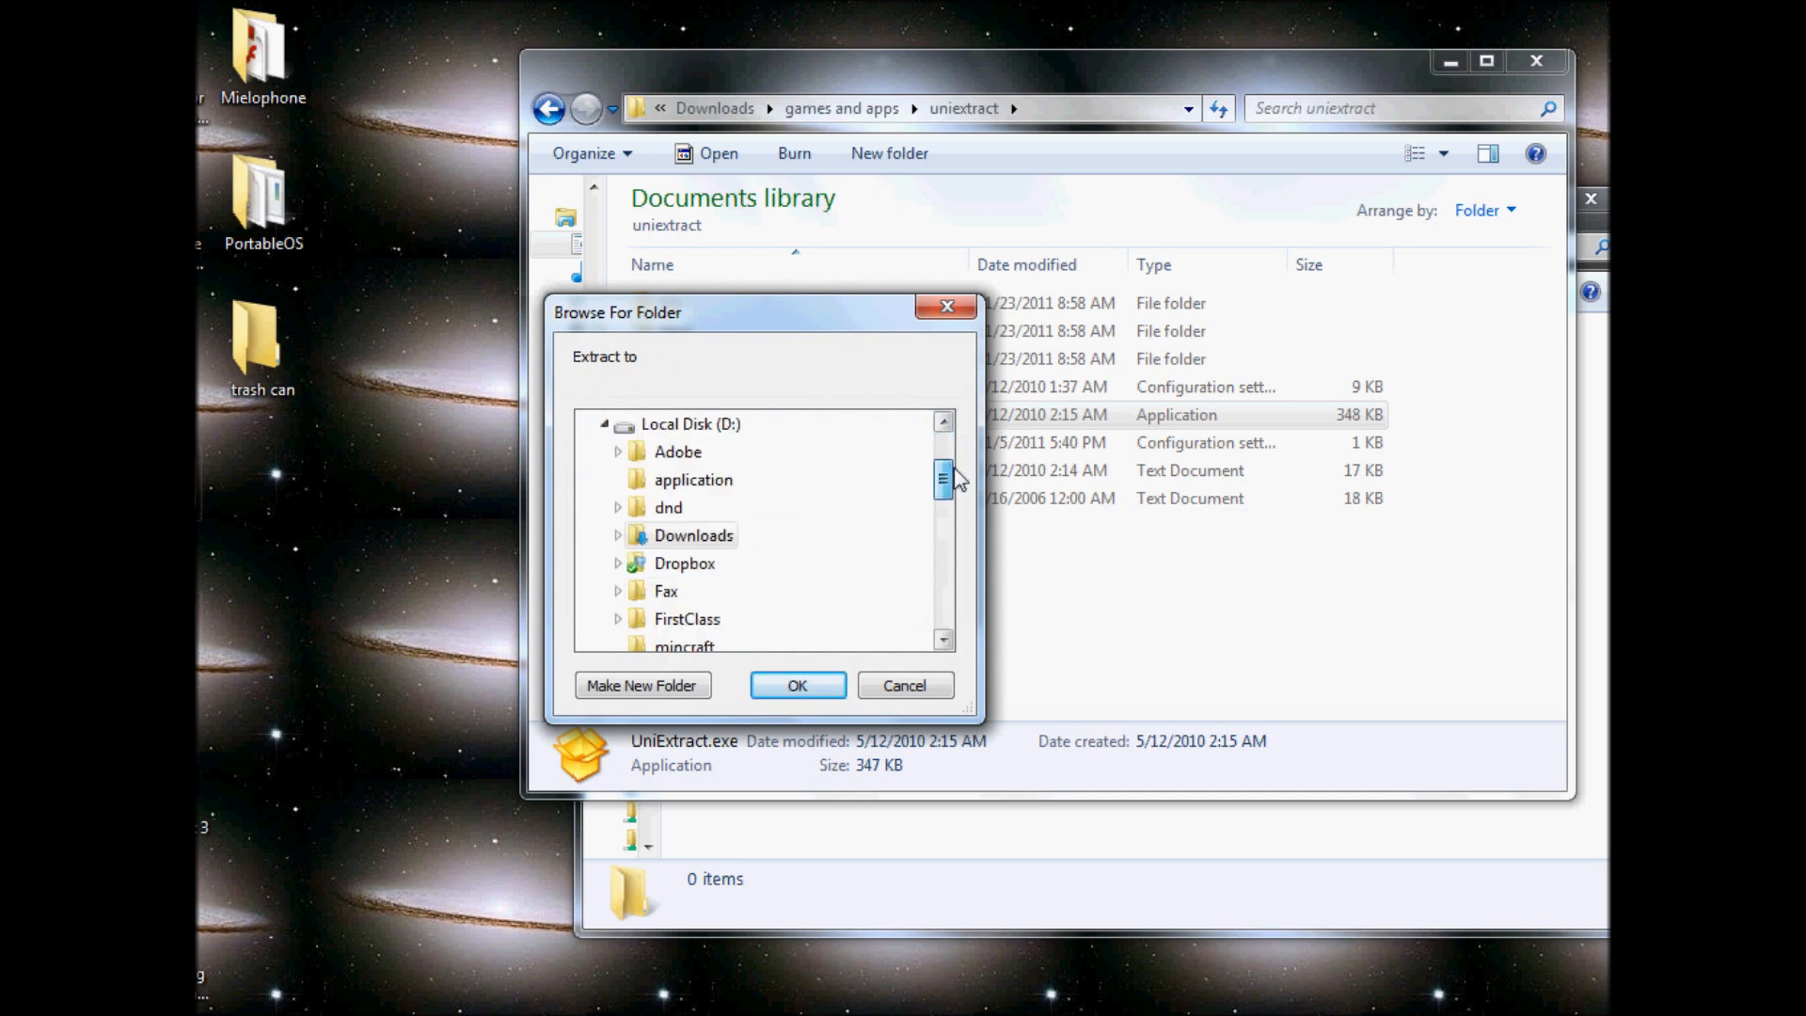
{"action": "scroll", "scroll_direction": "down", "scroll_amount": 3}
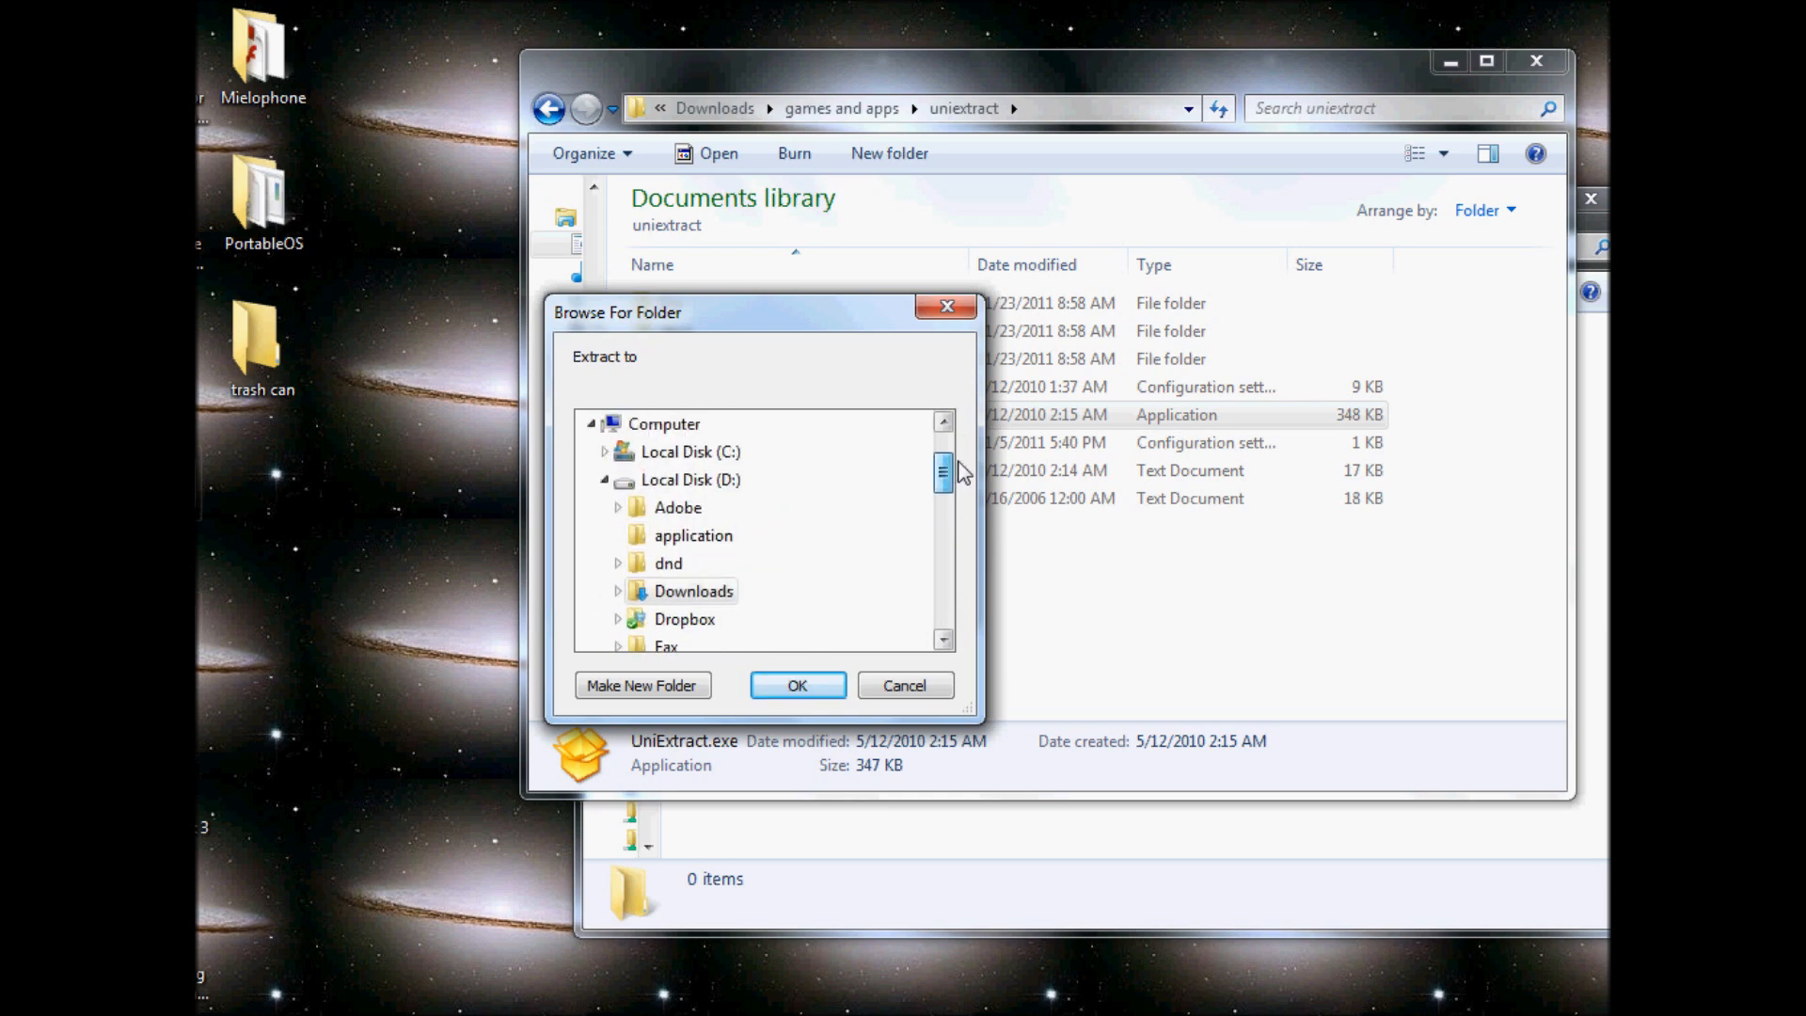
{"action": "left_click", "coordinate": [693, 534]}
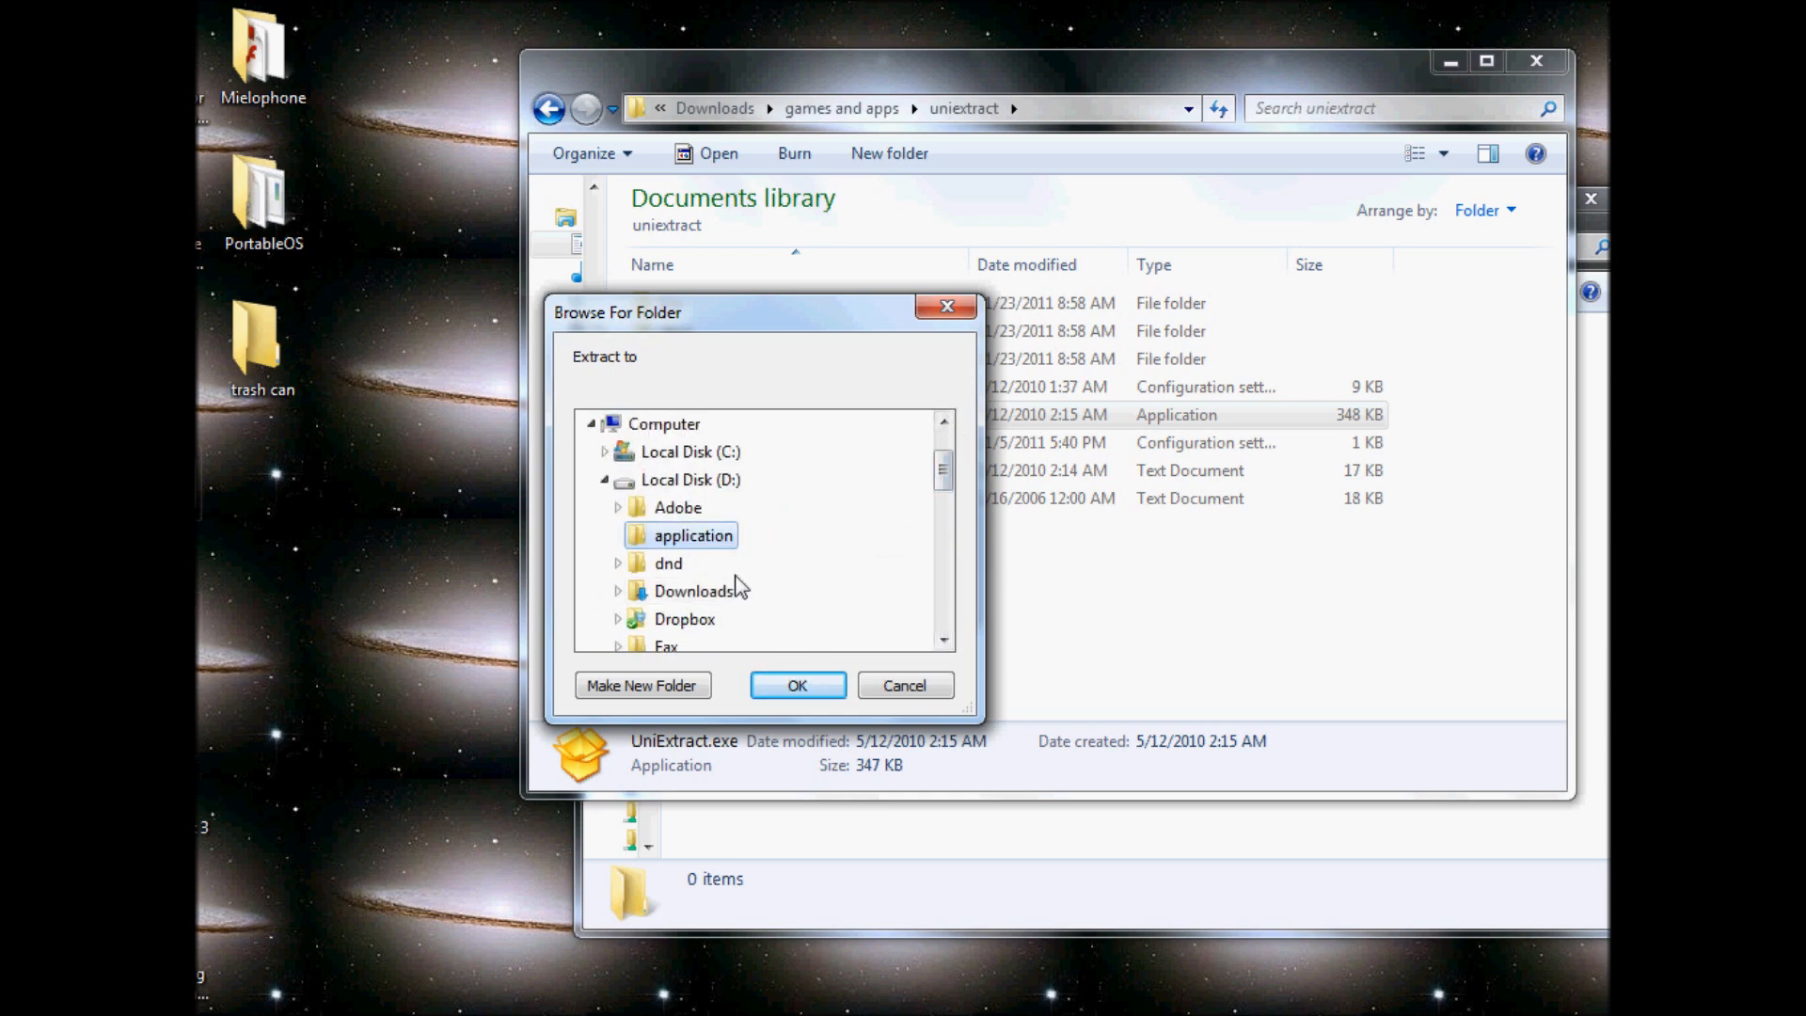
{"action": "left_click", "coordinate": [796, 685]}
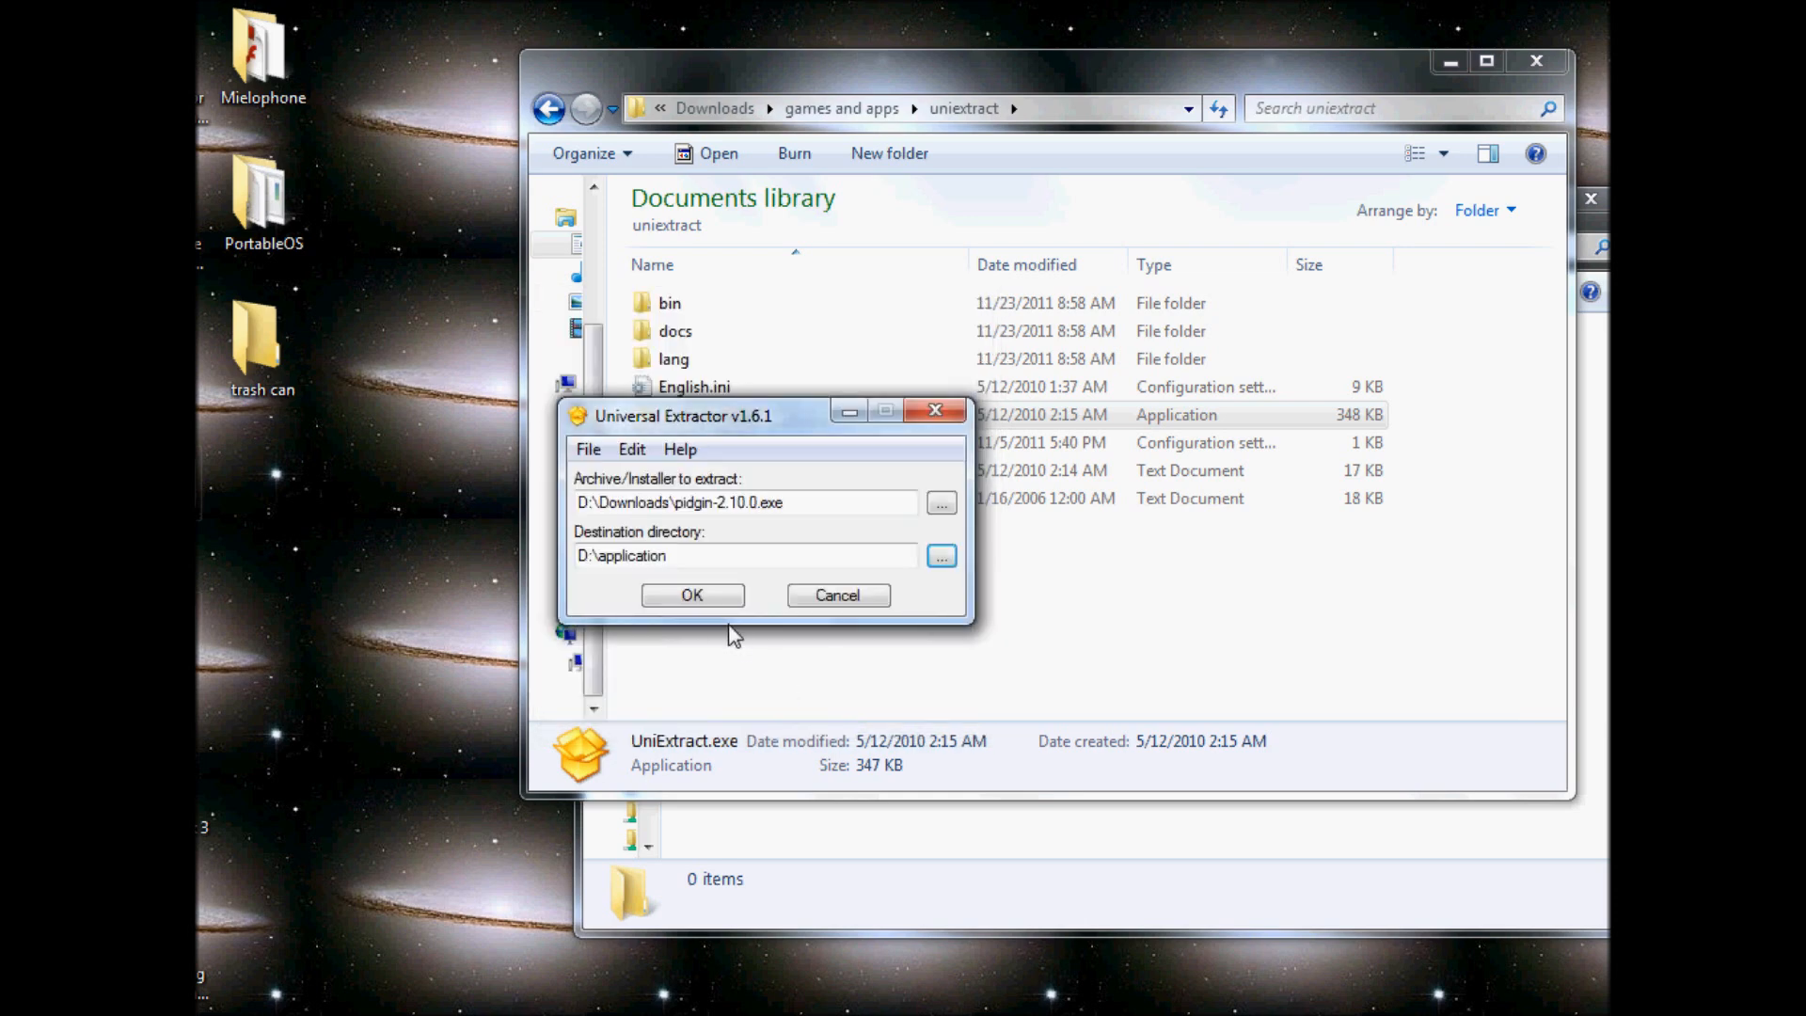
- Run the extraction so pidgin.exe and its DLLs land in D:\application
{"action": "left_click", "coordinate": [690, 594]}
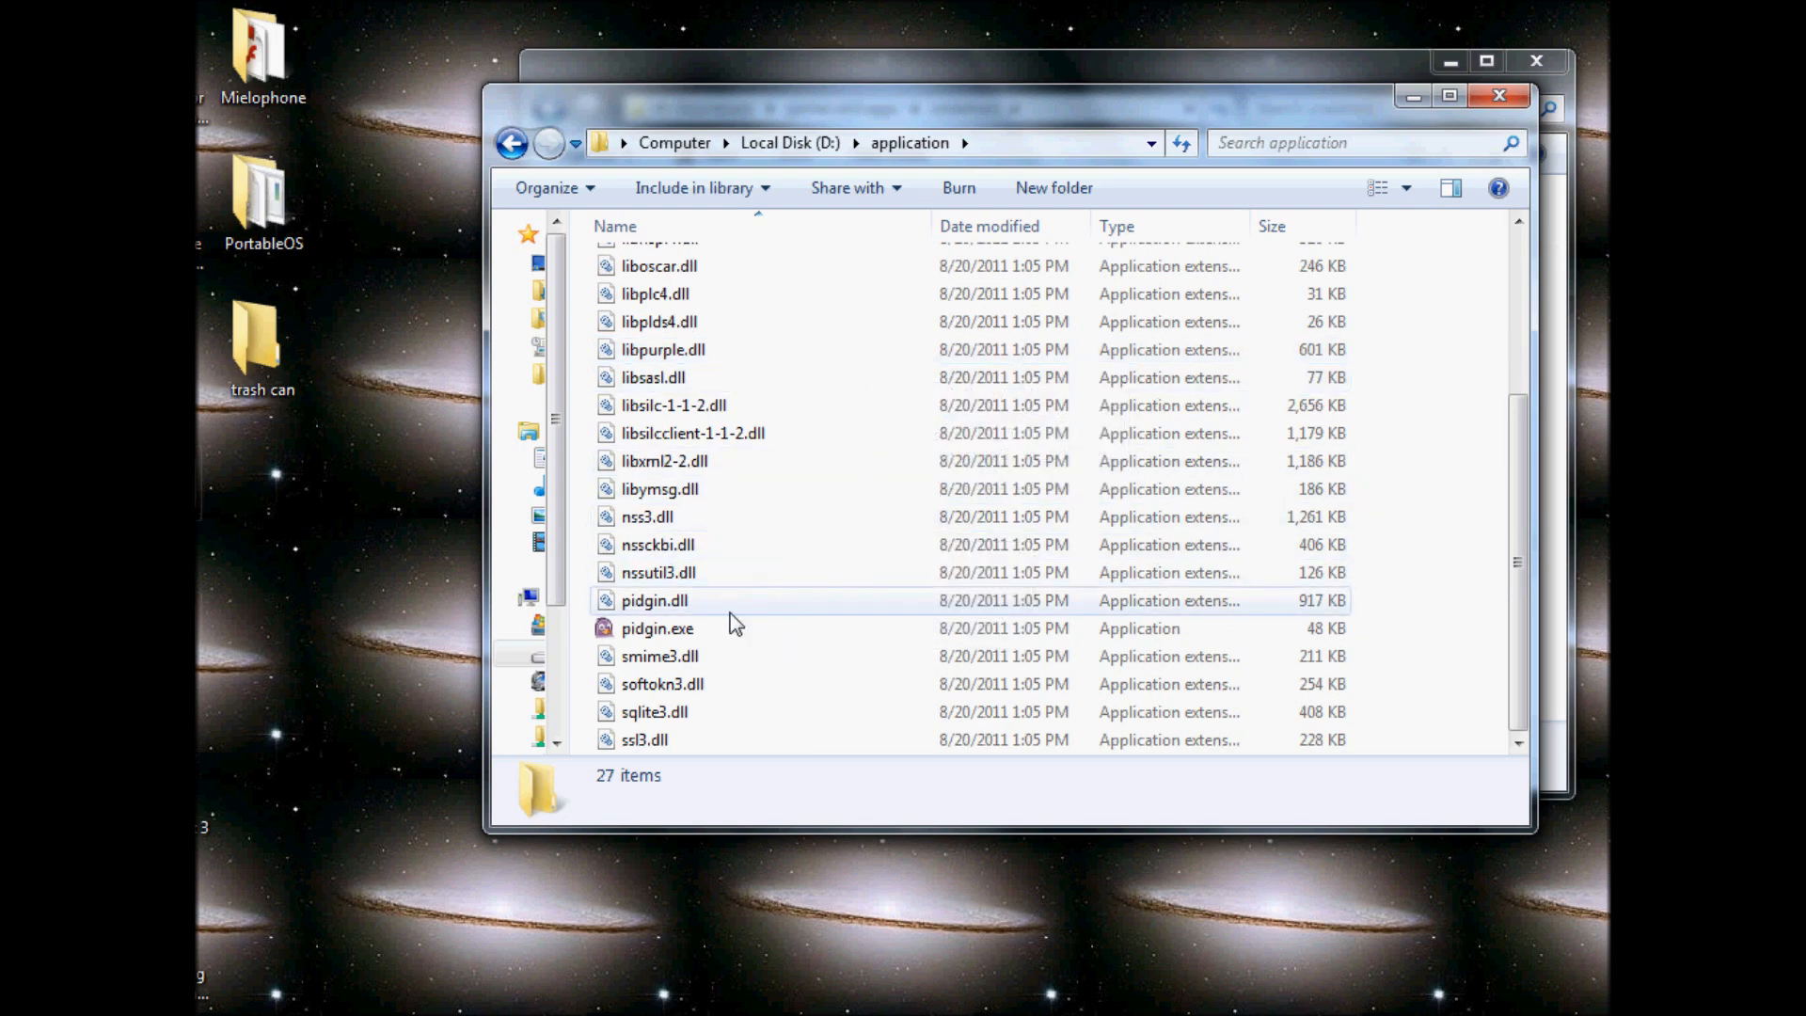
{"action": "mouse_move", "coordinate": [706, 633]}
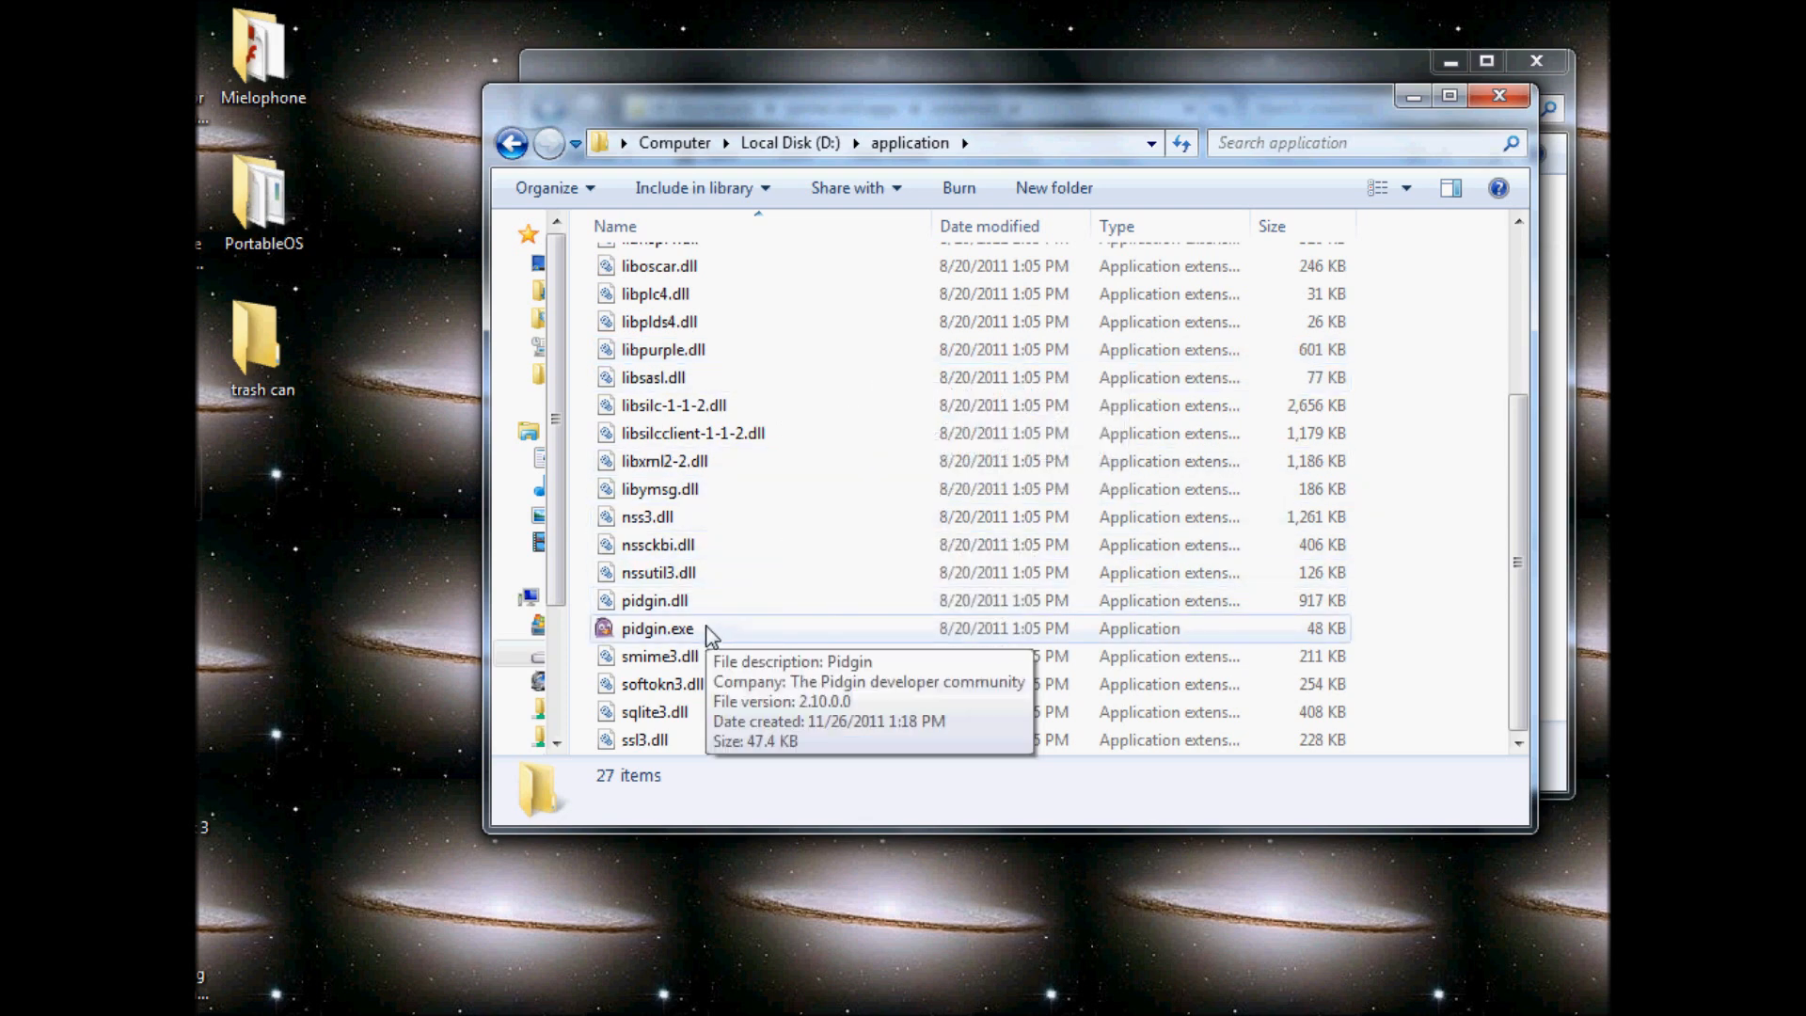